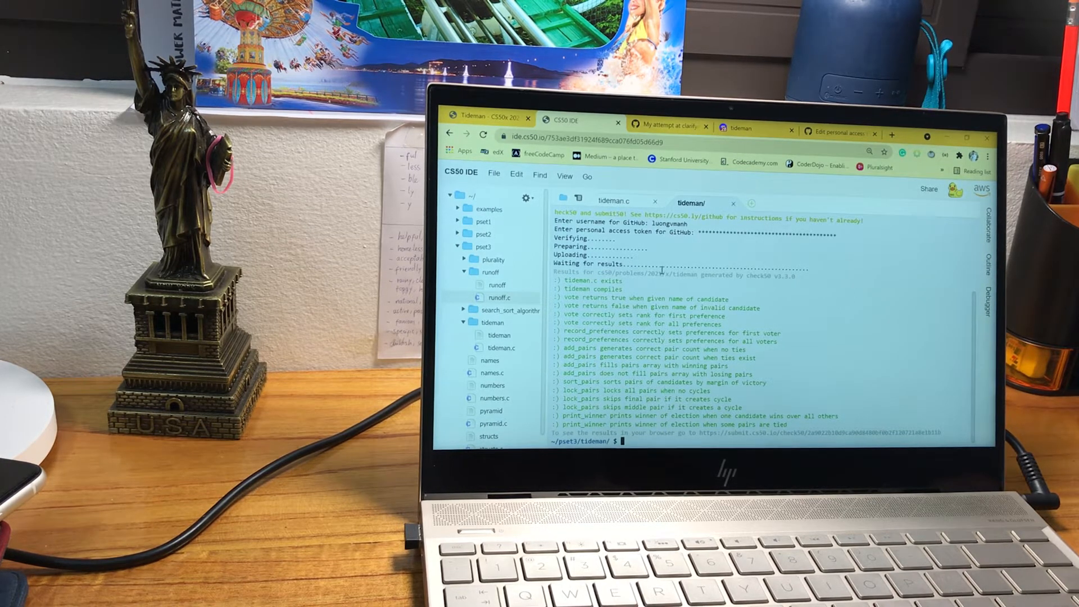
{"action": "mouse_move", "coordinate": [656, 287]}
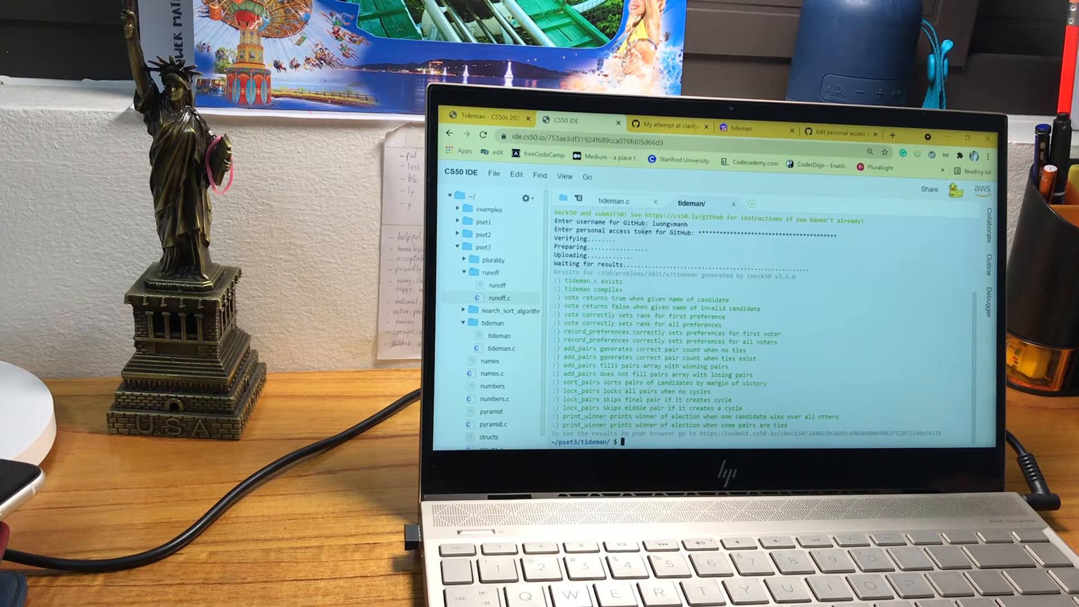
Step: View the tideman.c source, then the Tideman spec page with its candidate graph
{"action": "left_click", "coordinate": [610, 202]}
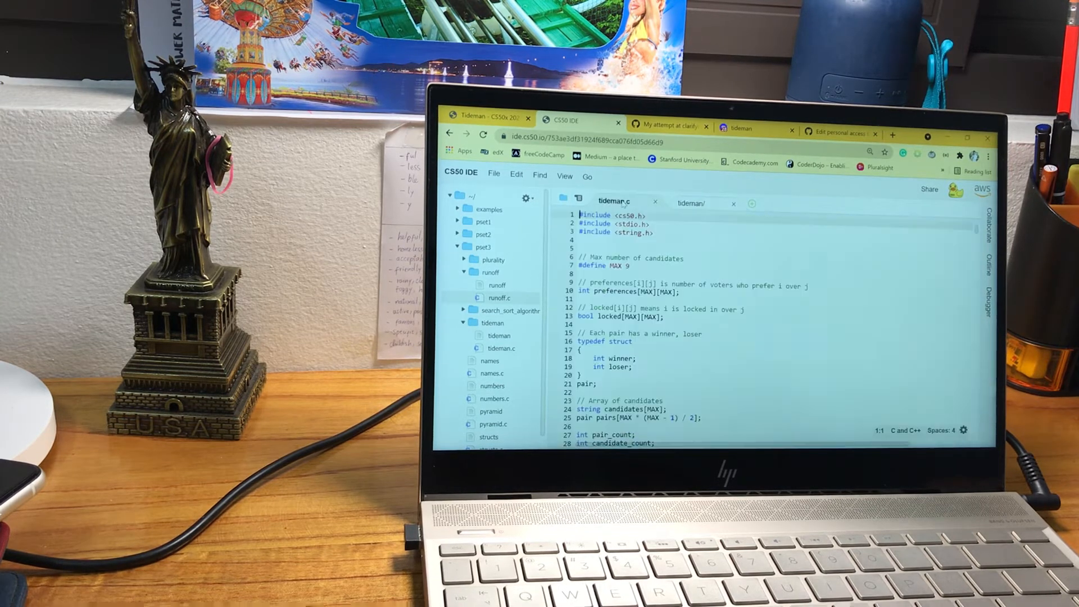
{"action": "left_click", "coordinate": [488, 117]}
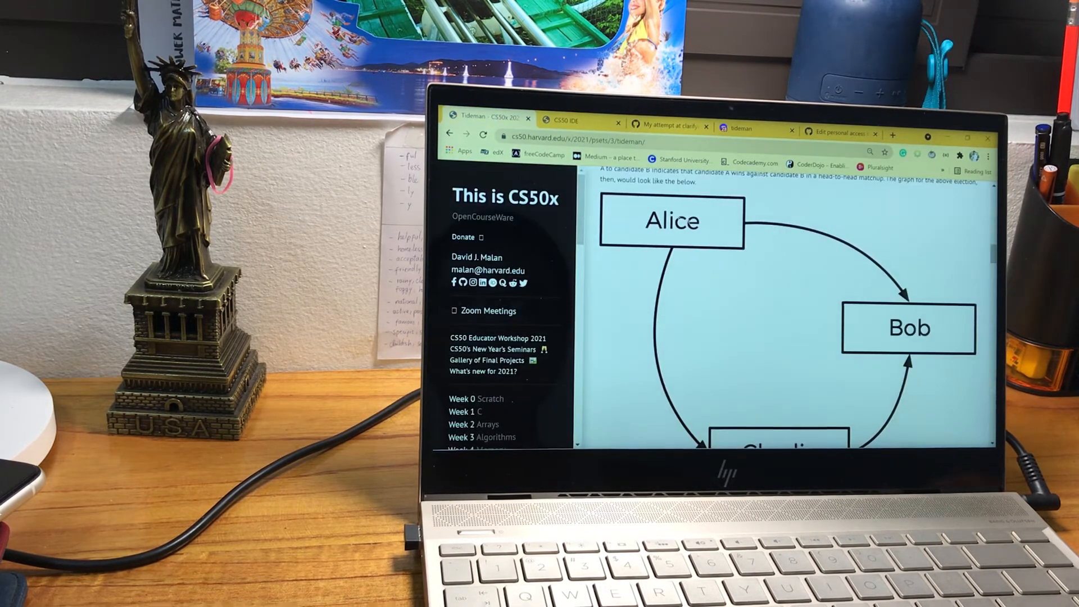
{"action": "scroll", "scroll_direction": "down", "scroll_amount": 3}
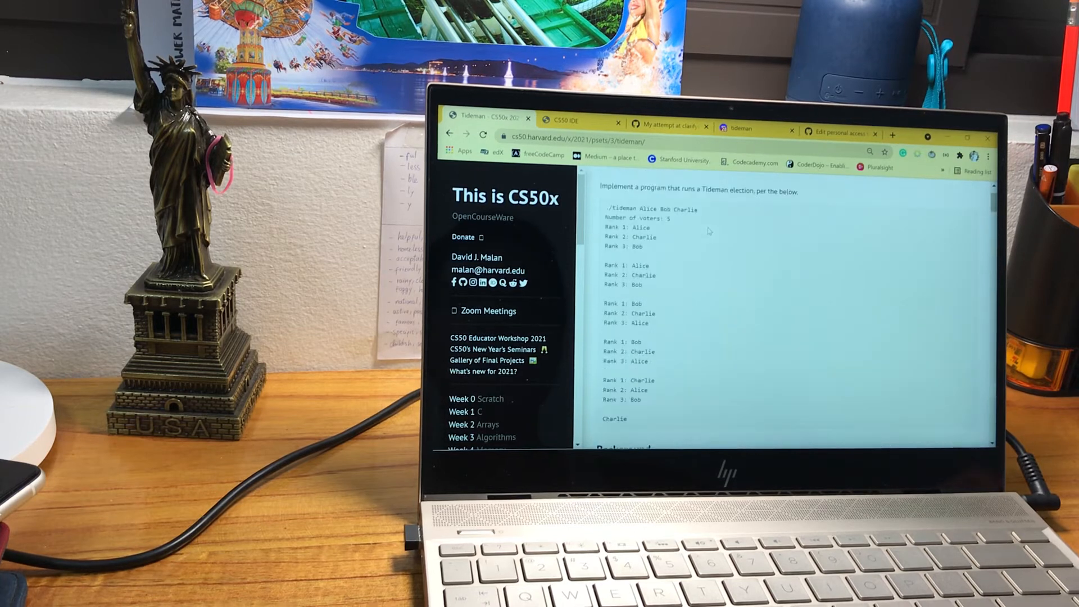
{"action": "scroll", "scroll_direction": "up", "scroll_amount": 3}
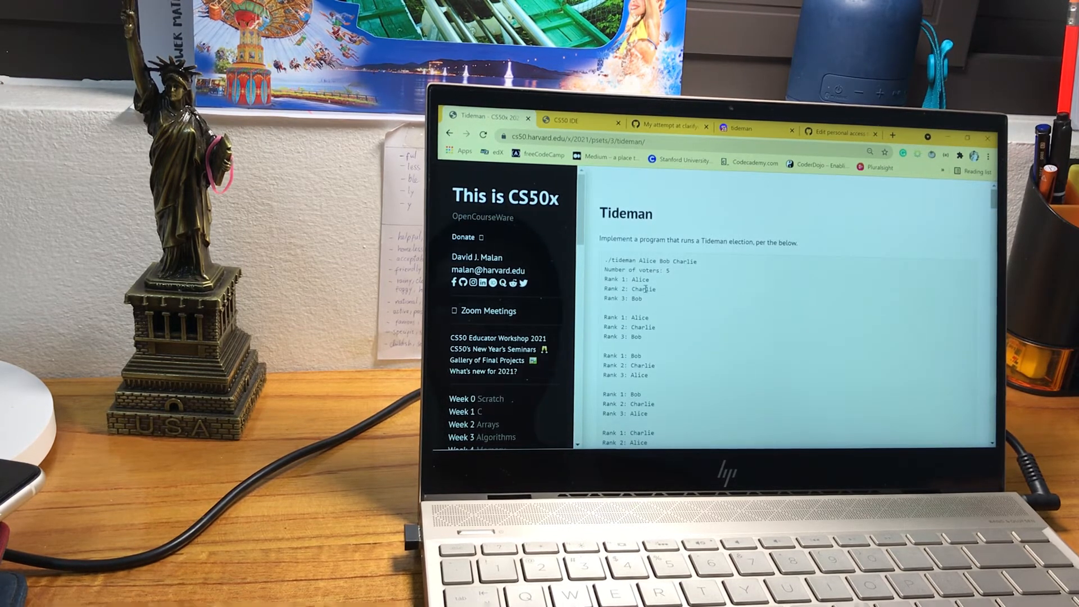
{"action": "scroll", "scroll_direction": "down", "scroll_amount": 3}
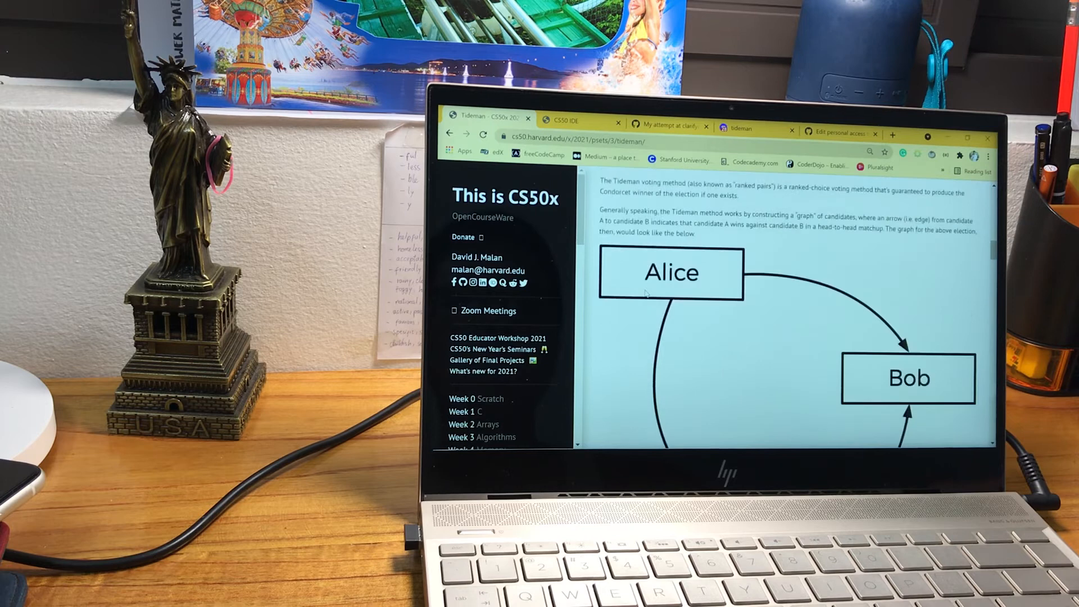
{"action": "scroll", "scroll_direction": "down", "scroll_amount": 3}
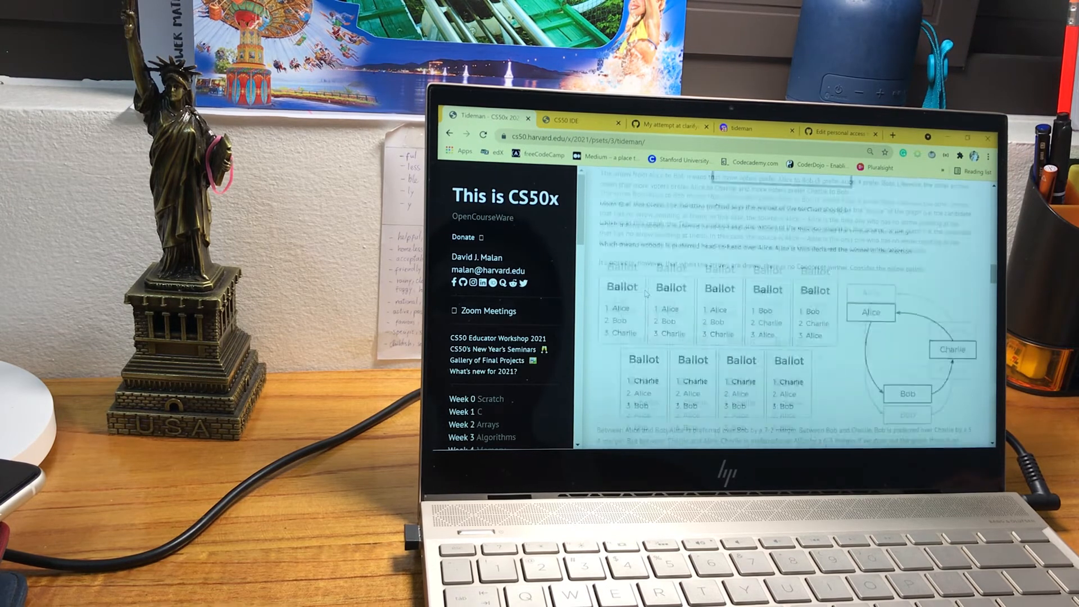
{"action": "scroll", "scroll_direction": "down", "scroll_amount": 3}
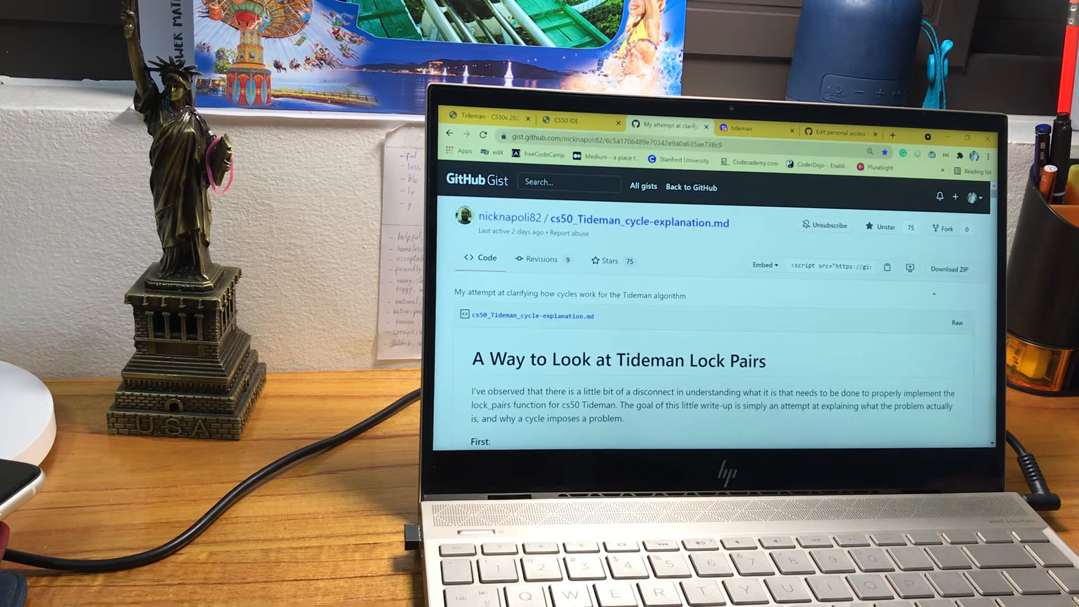
{"action": "mouse_move", "coordinate": [509, 217]}
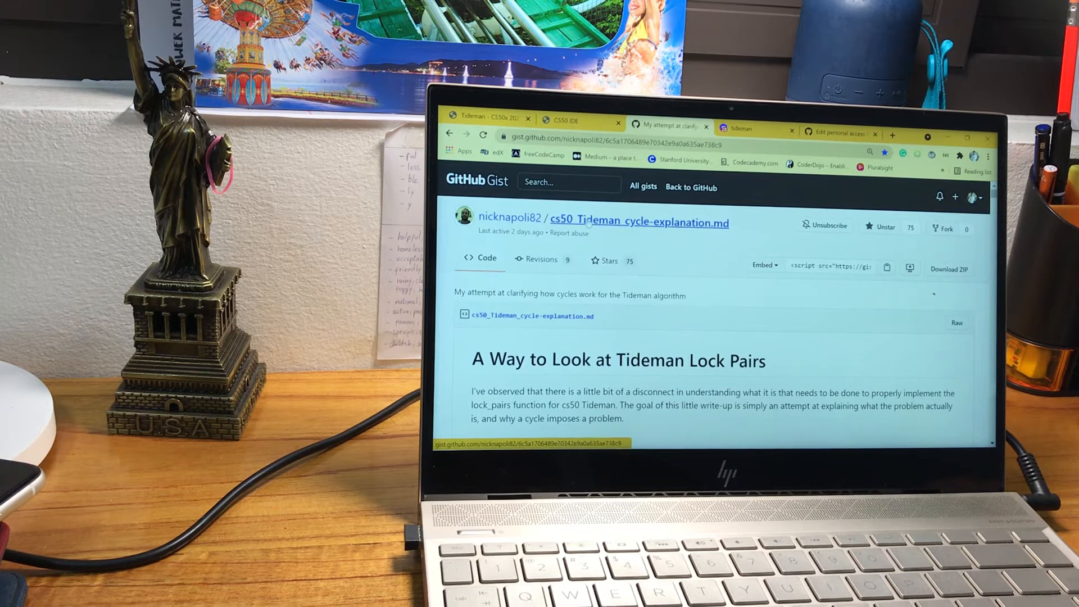
Step: Read the Gist's cycle-checking explanation, selecting 'lock_pairs' in its heading
{"action": "scroll", "scroll_direction": "down", "scroll_amount": 3}
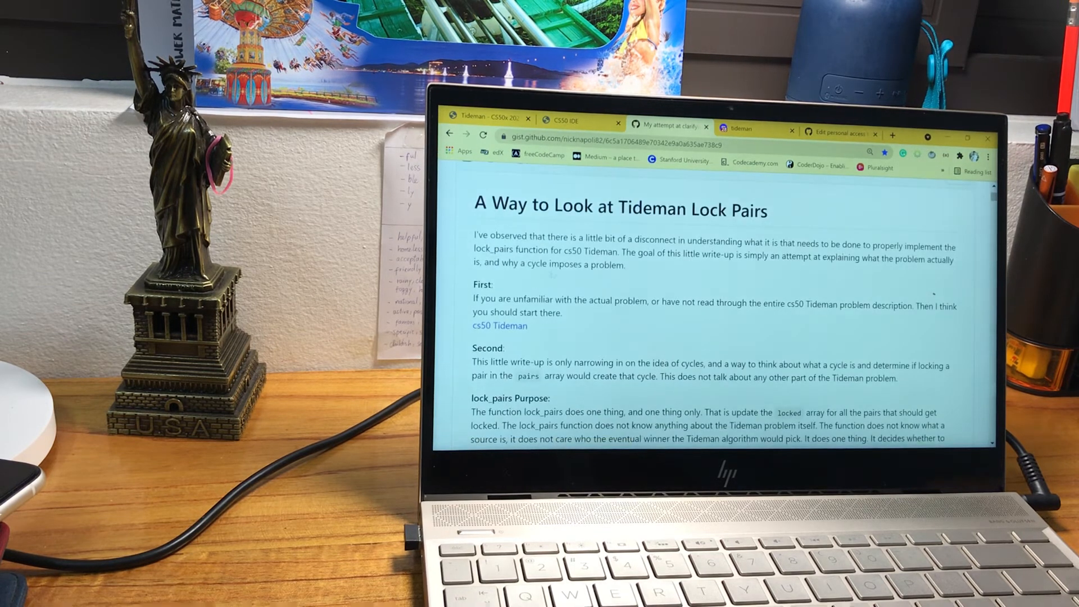
{"action": "scroll", "scroll_direction": "up", "scroll_amount": 3}
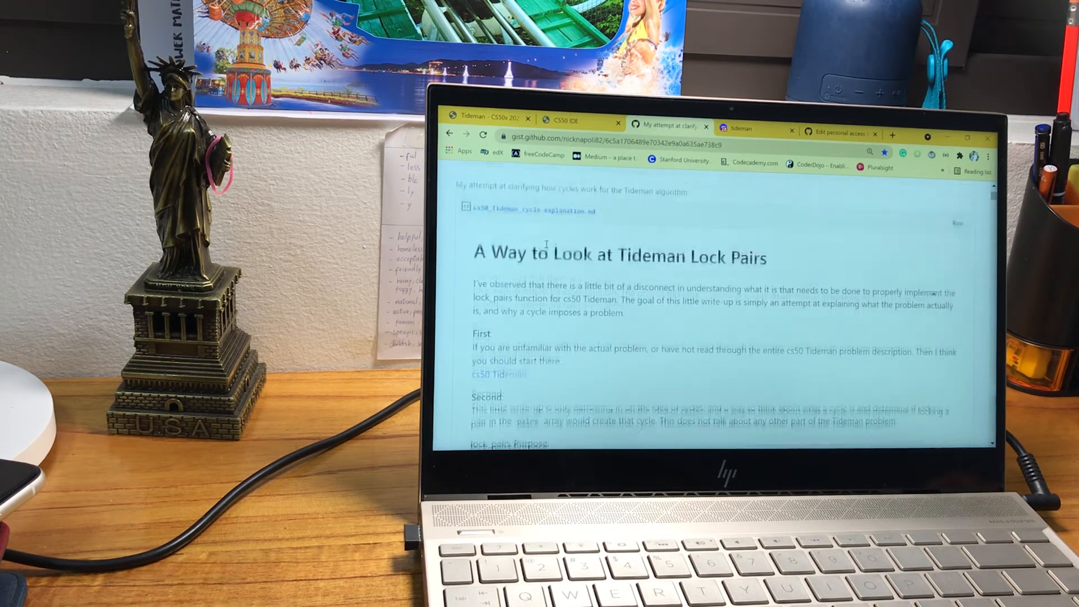
{"action": "scroll", "scroll_direction": "up", "scroll_amount": 3}
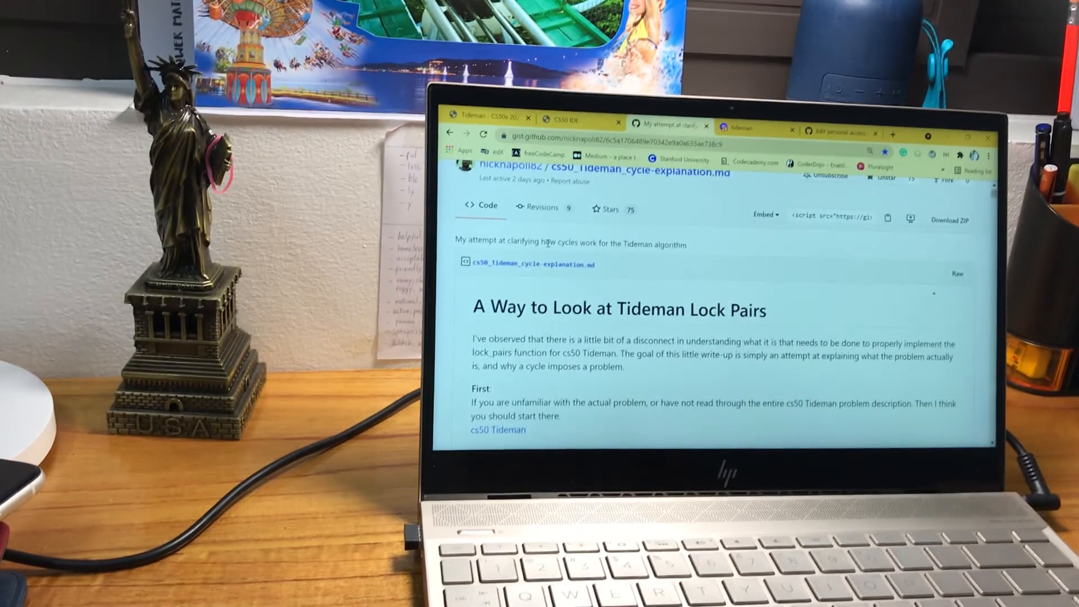
{"action": "scroll", "scroll_direction": "down", "scroll_amount": 3}
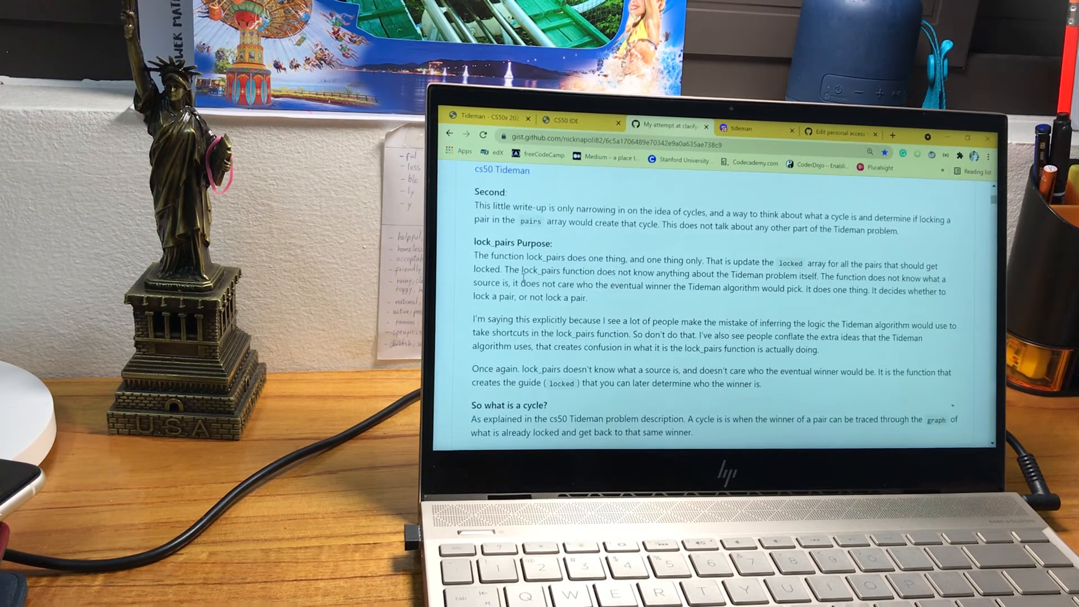
{"action": "double_click", "coordinate": [496, 242]}
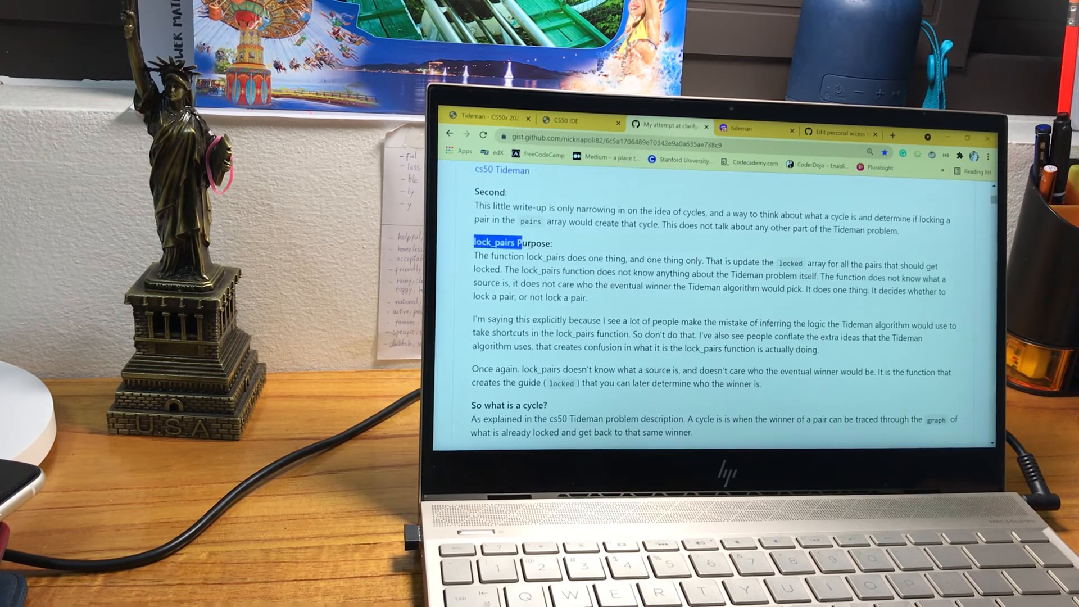
{"action": "scroll", "scroll_direction": "down", "scroll_amount": 3}
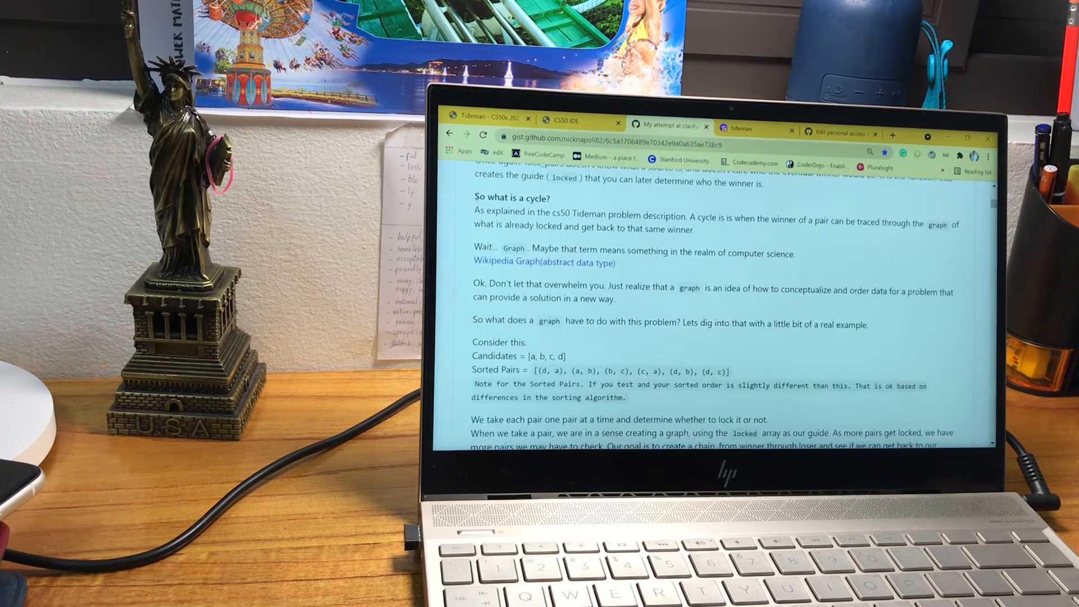
{"action": "scroll", "scroll_direction": "down", "scroll_amount": 3}
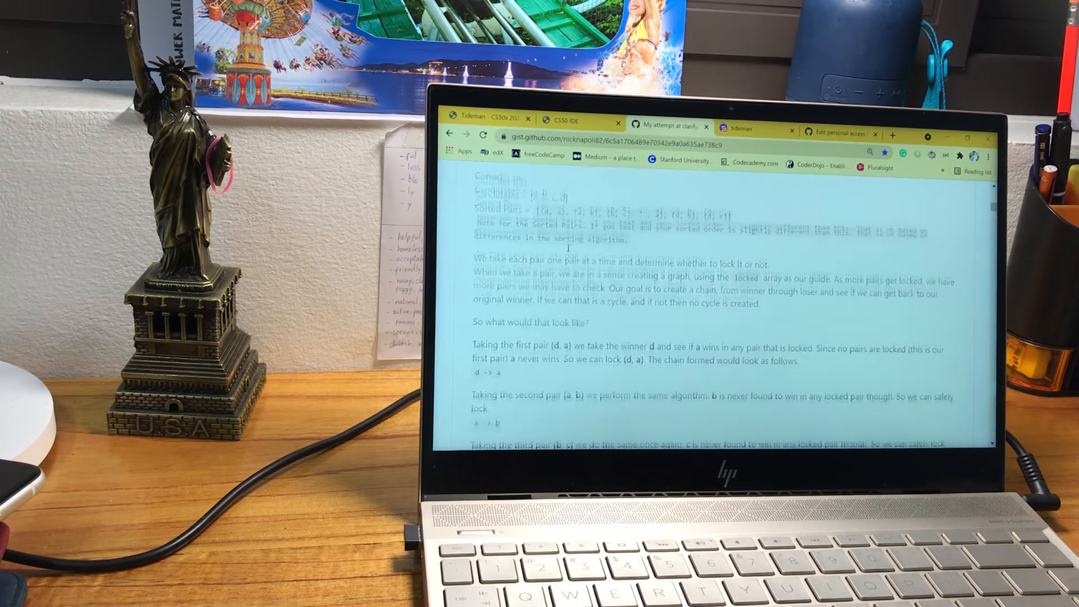
{"action": "scroll", "scroll_direction": "down", "scroll_amount": 3}
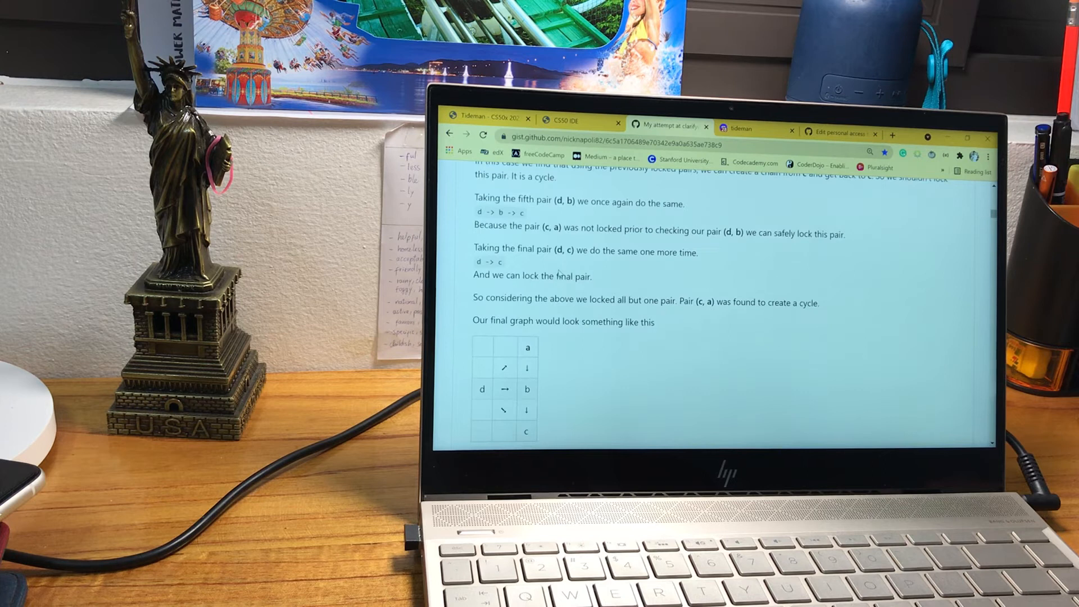
{"action": "scroll", "scroll_direction": "down", "scroll_amount": 3}
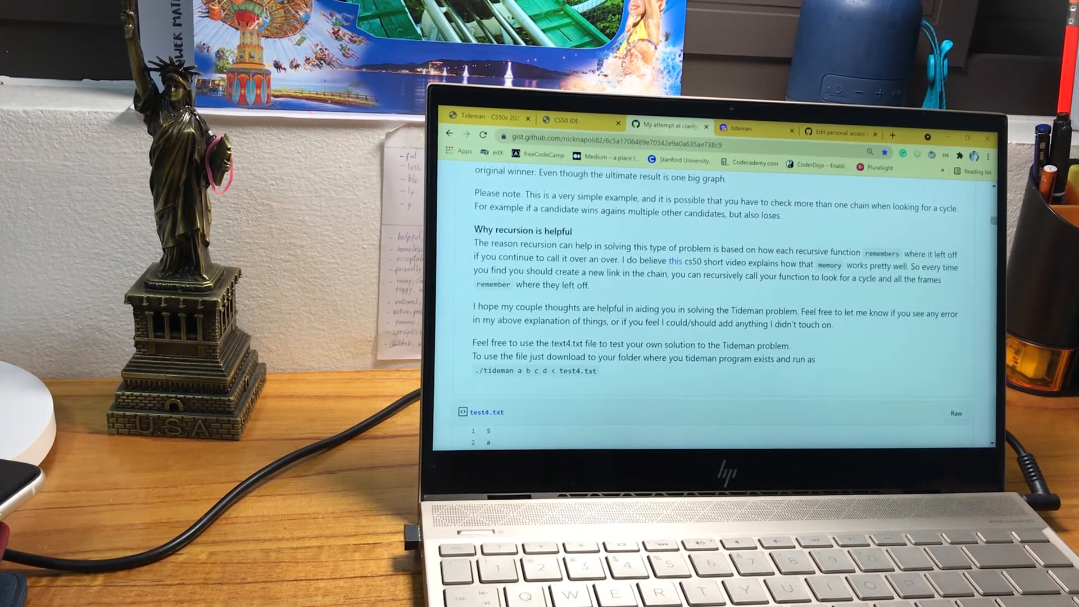
Step: Read the final locked graph, recursion explanation and test4.txt file in the Gist
{"action": "double_click", "coordinate": [521, 231]}
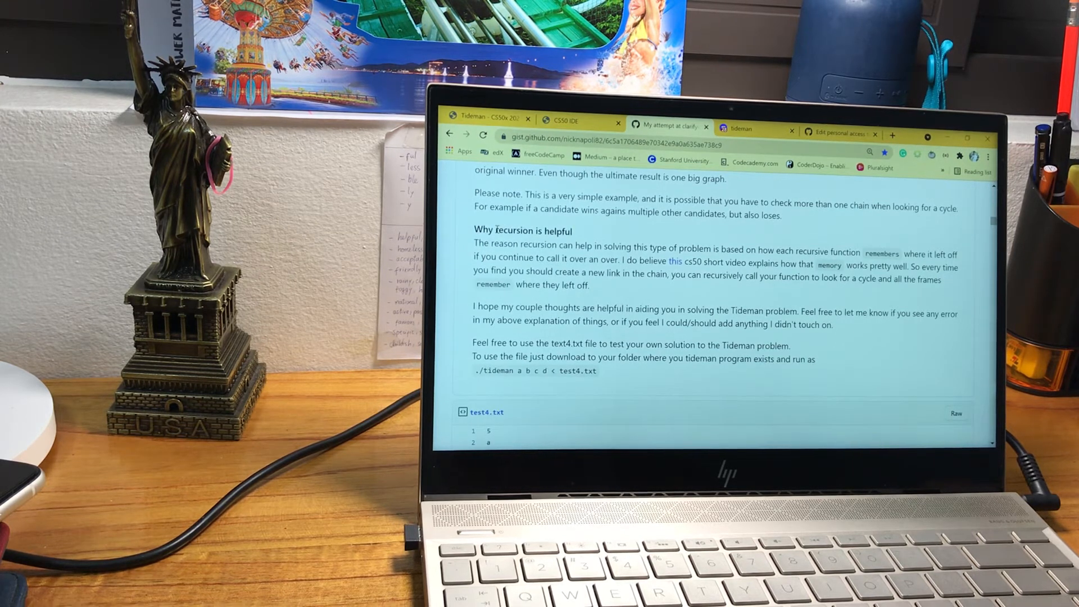
{"action": "double_click", "coordinate": [515, 230]}
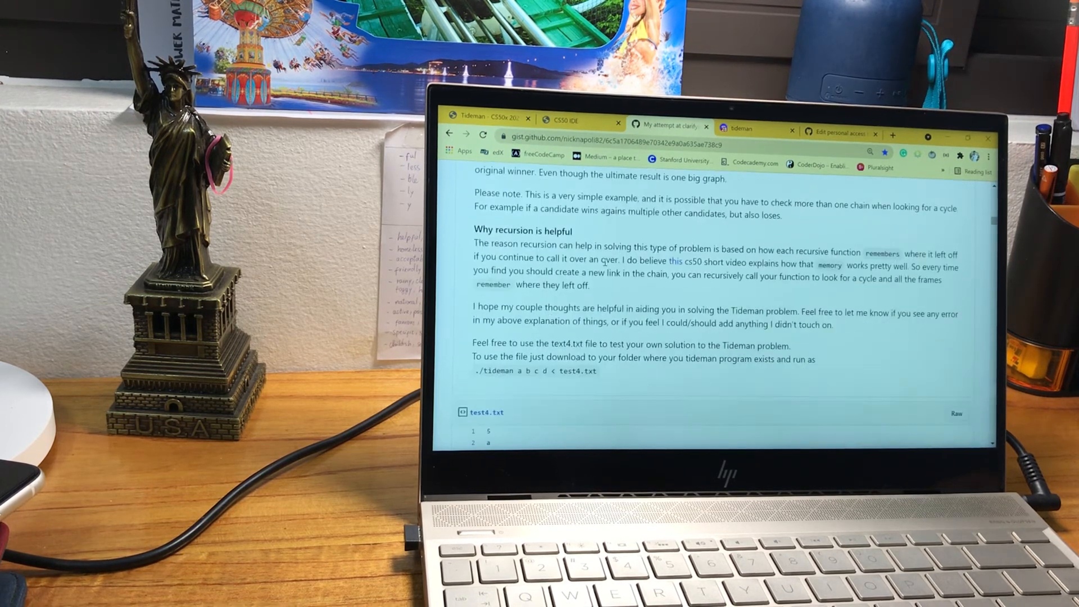
{"action": "scroll", "scroll_direction": "down", "scroll_amount": 3}
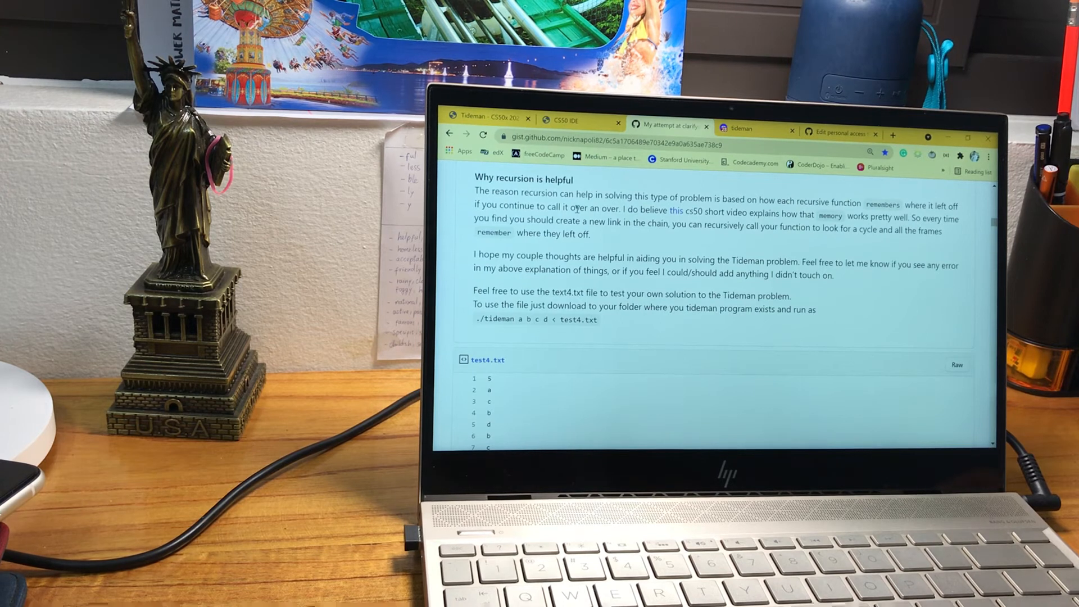
{"action": "scroll", "scroll_direction": "up", "scroll_amount": 3}
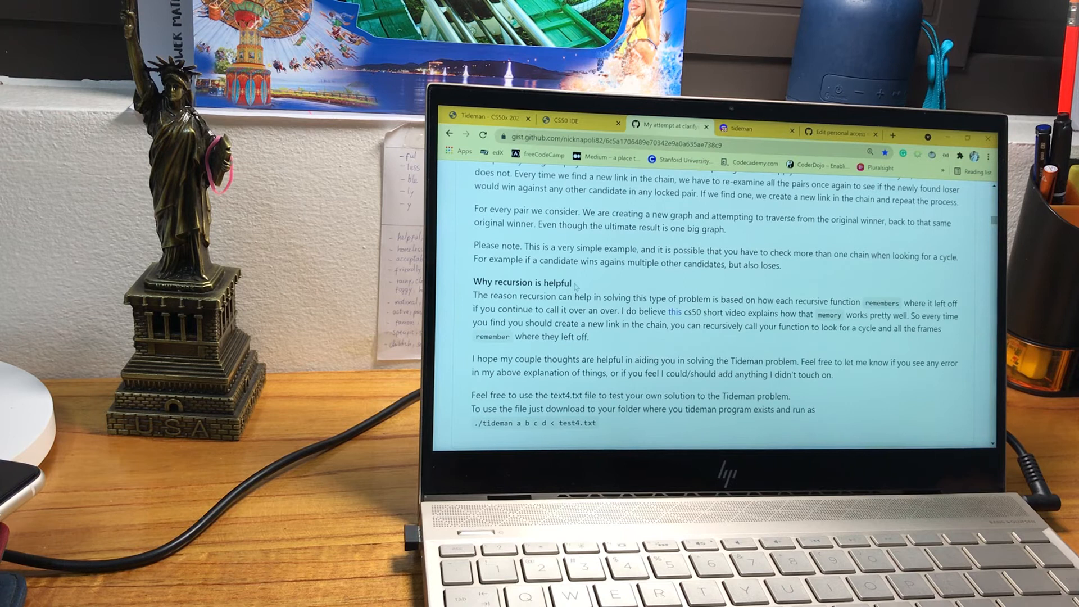
{"action": "double_click", "coordinate": [521, 282]}
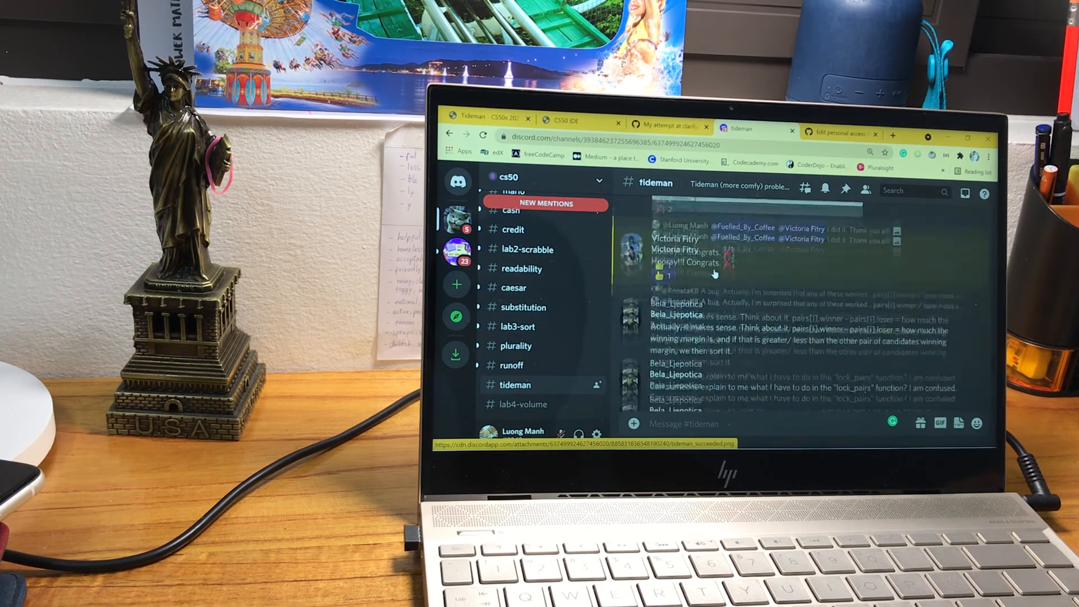
{"action": "scroll", "scroll_direction": "down", "scroll_amount": 3}
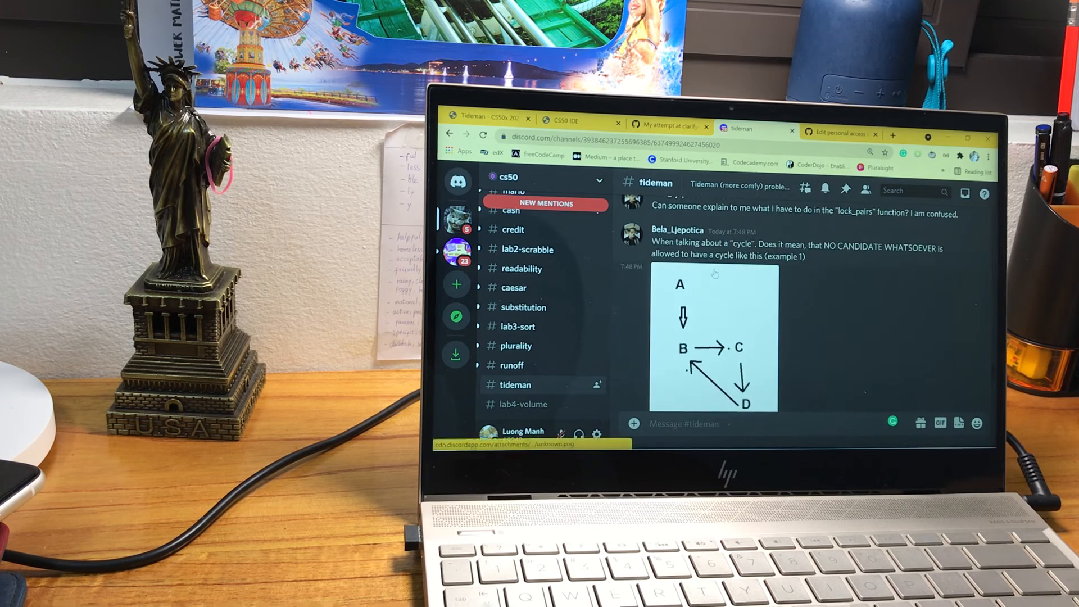
{"action": "scroll", "scroll_direction": "down", "scroll_amount": 3}
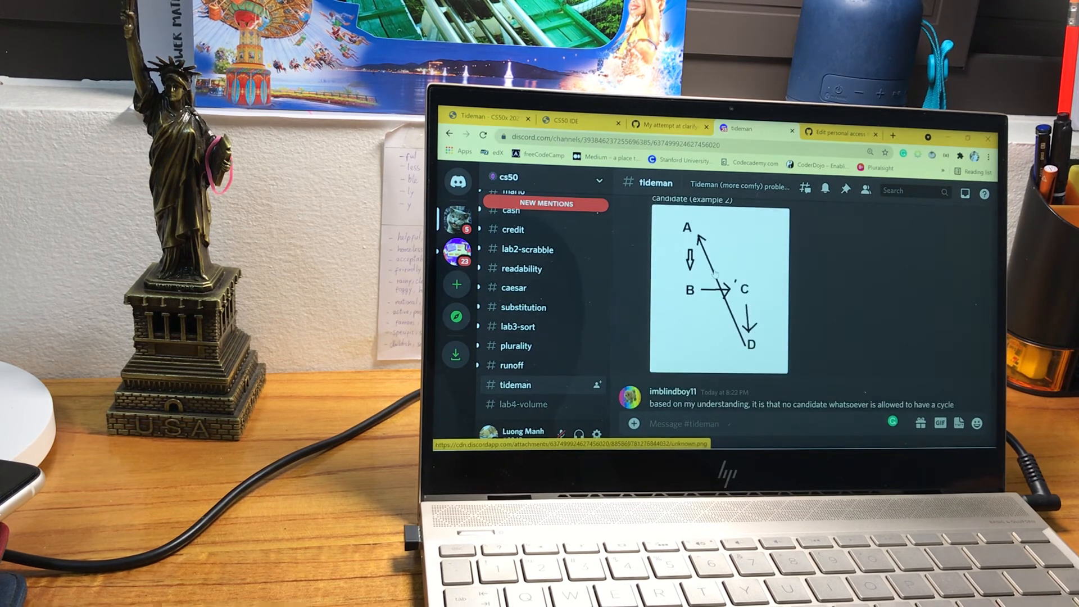
{"action": "scroll", "scroll_direction": "down", "scroll_amount": 3}
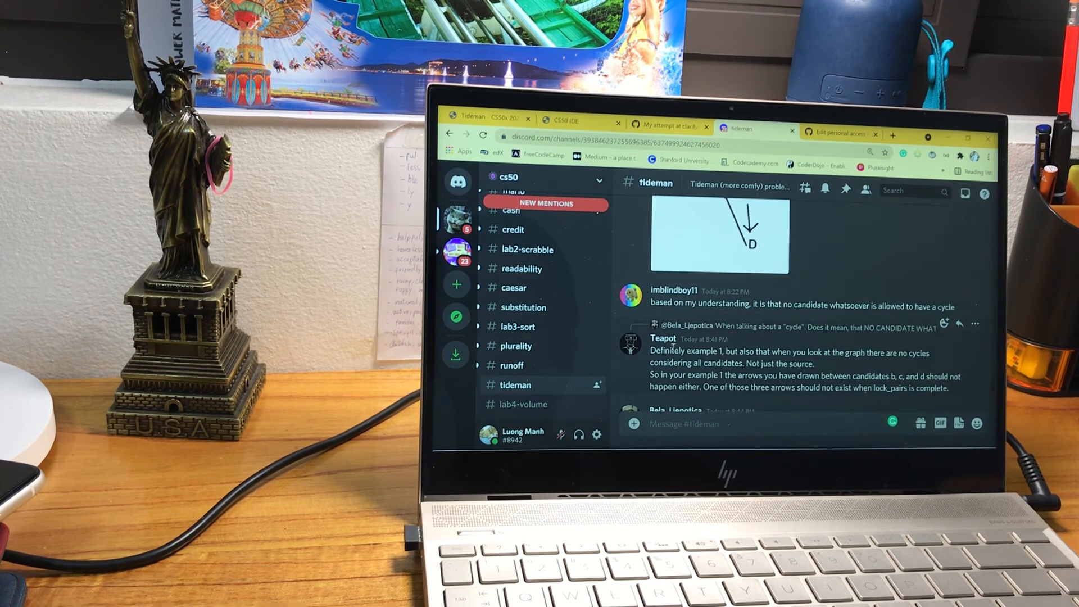
{"action": "scroll", "scroll_direction": "down", "scroll_amount": 3}
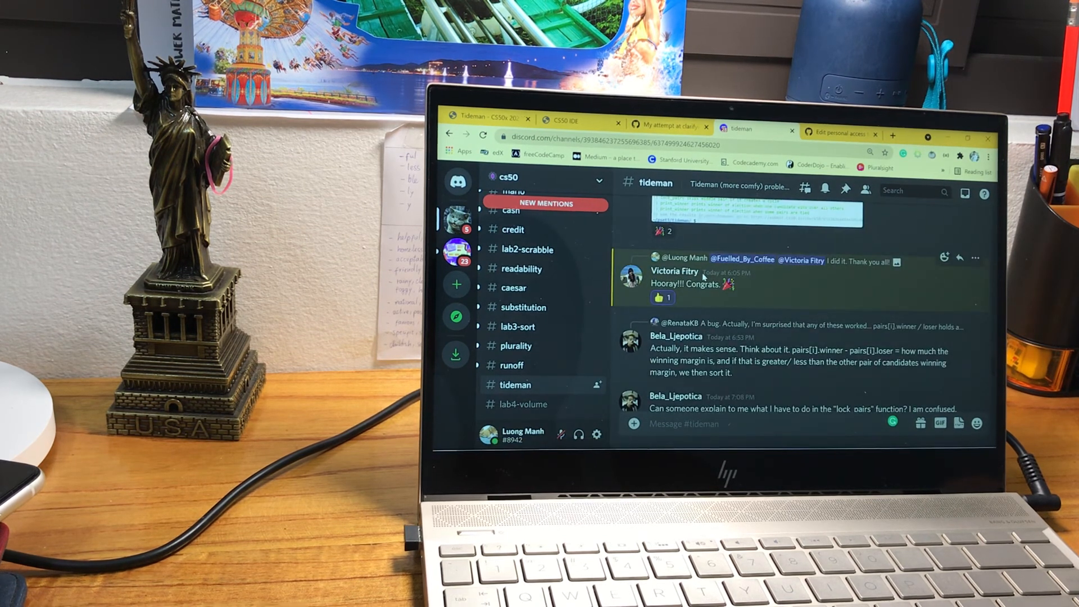
{"action": "scroll", "scroll_direction": "down", "scroll_amount": 3}
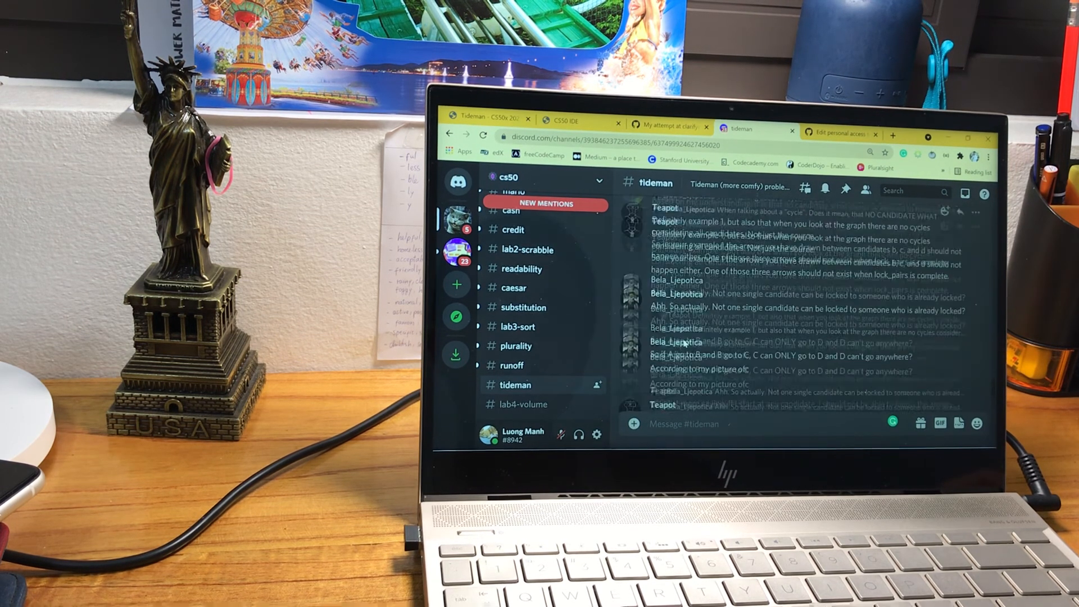
{"action": "scroll", "scroll_direction": "down", "scroll_amount": 3}
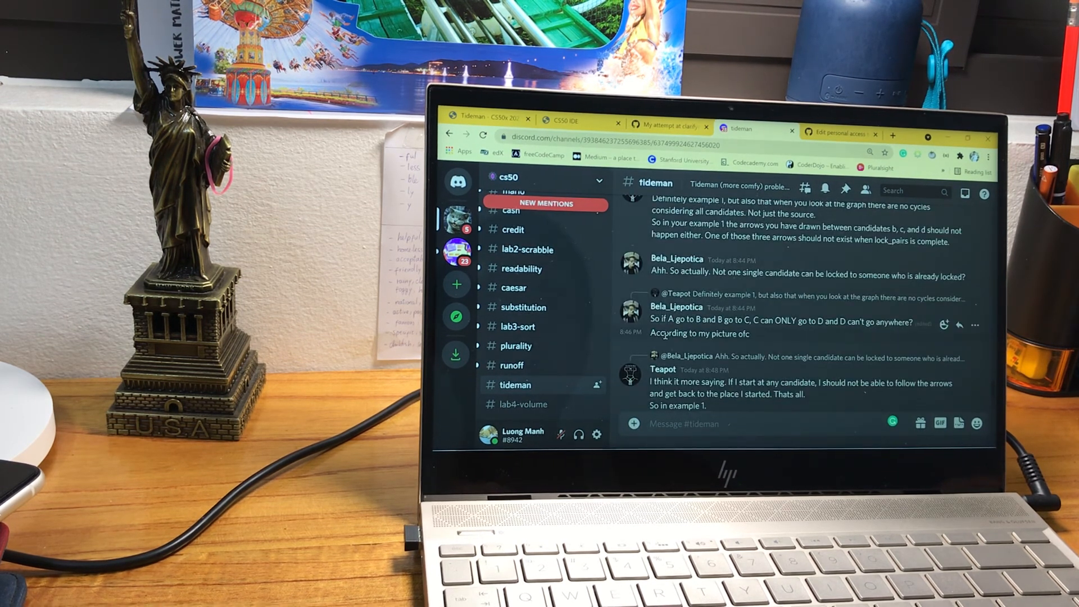
{"action": "scroll", "scroll_direction": "down", "scroll_amount": 3}
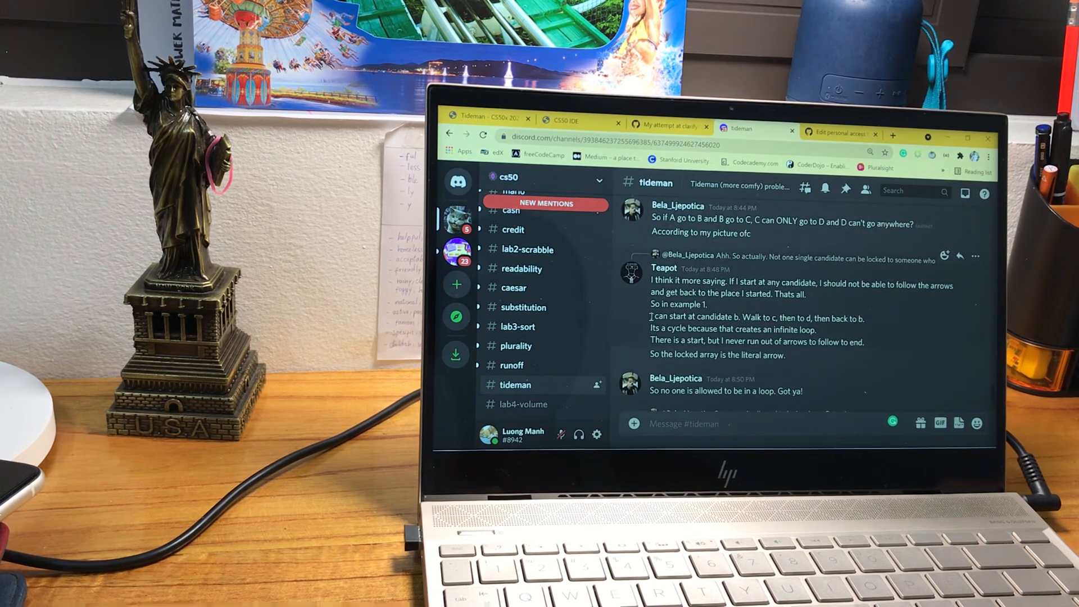
{"action": "scroll", "scroll_direction": "down", "scroll_amount": 3}
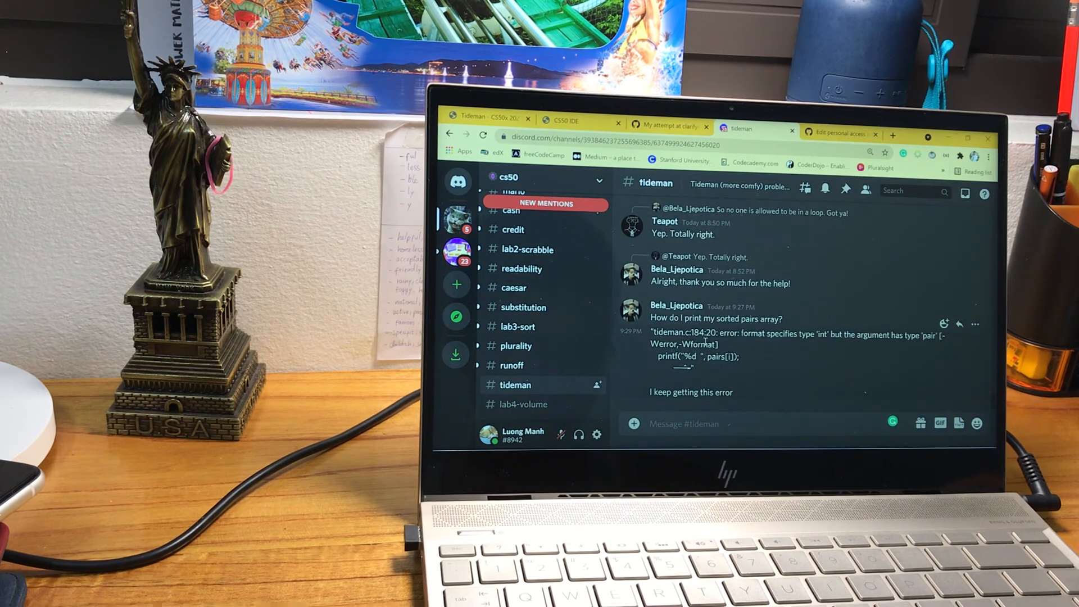
{"action": "mouse_move", "coordinate": [637, 340]}
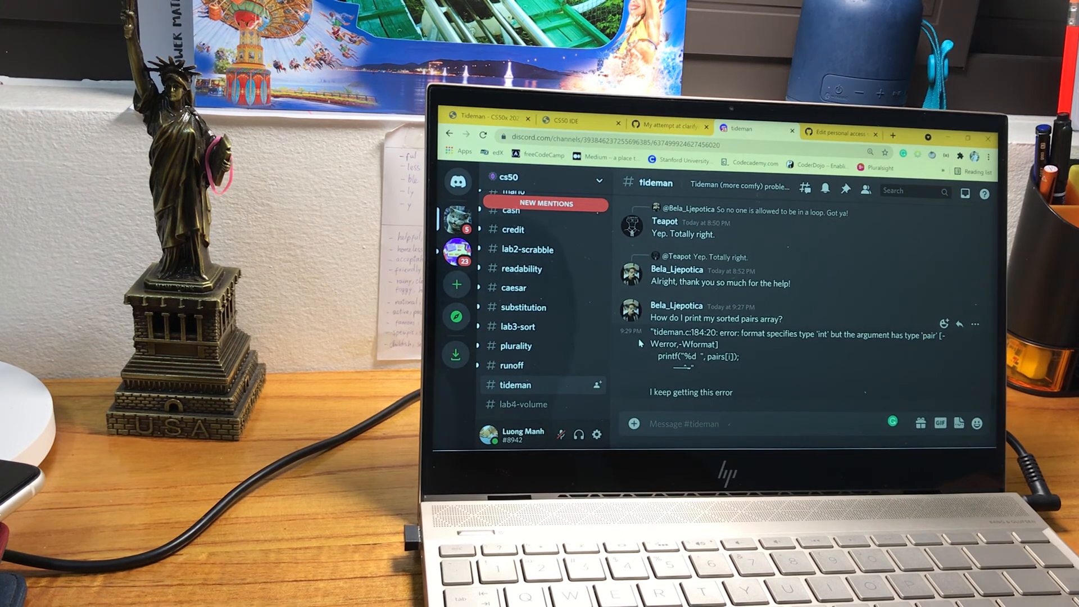
{"action": "mouse_move", "coordinate": [713, 297]}
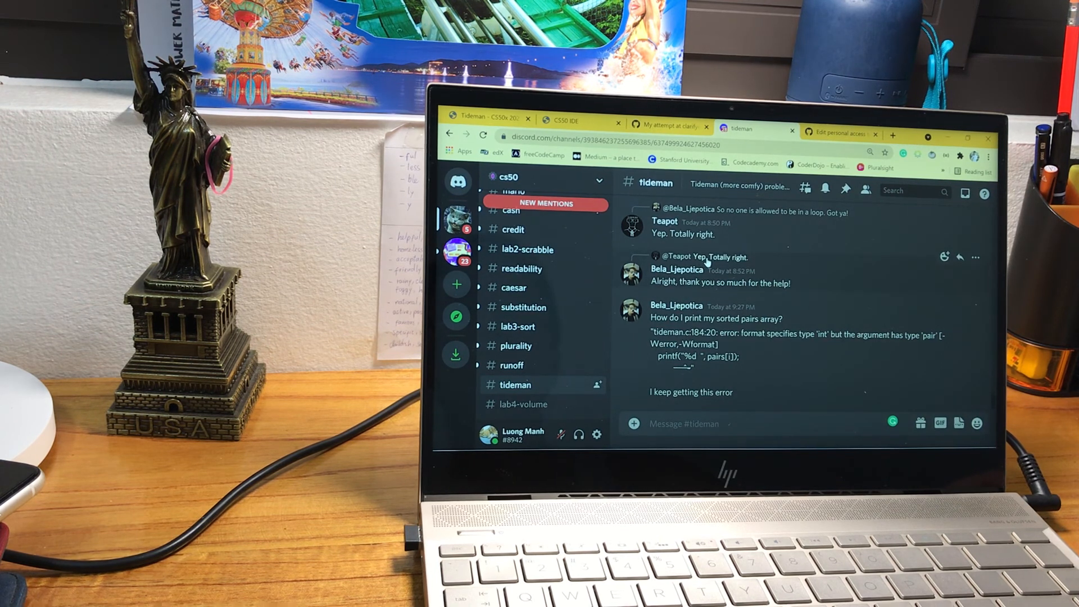
{"action": "mouse_move", "coordinate": [790, 304]}
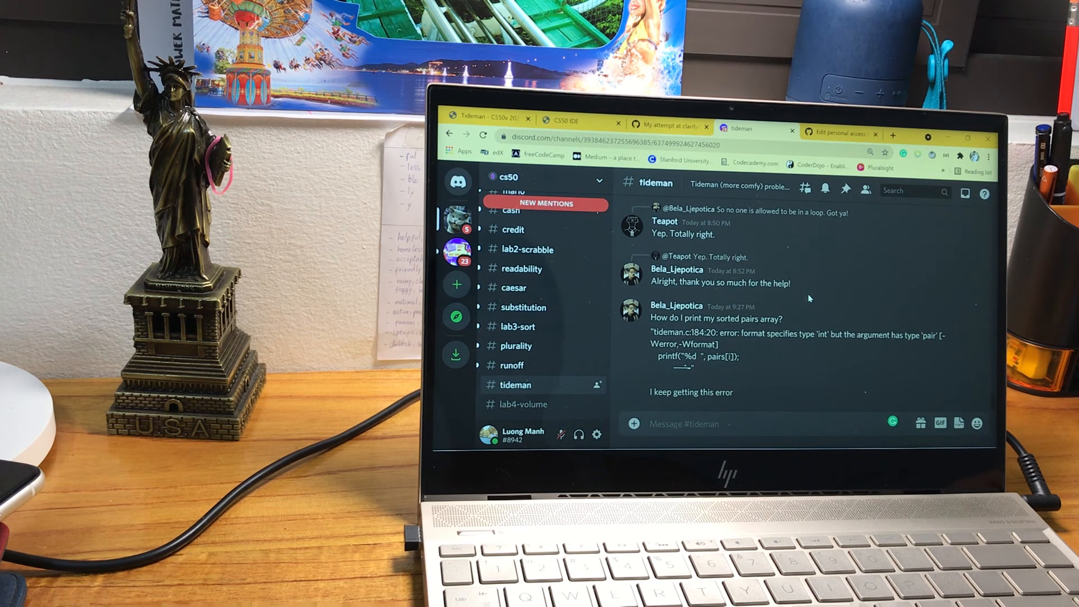
{"action": "mouse_move", "coordinate": [729, 283]}
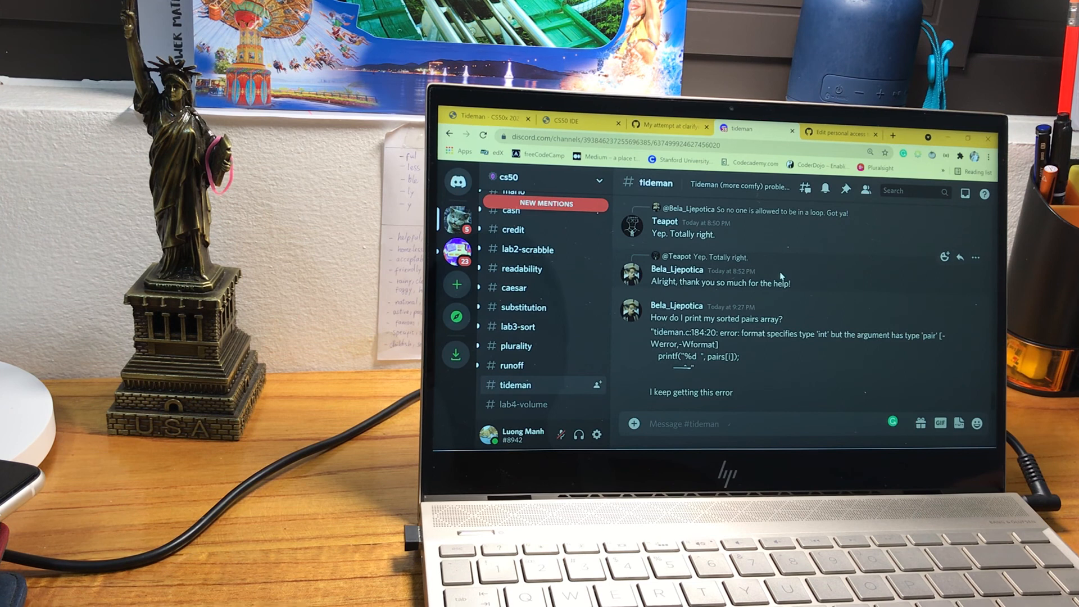
{"action": "mouse_move", "coordinate": [730, 294]}
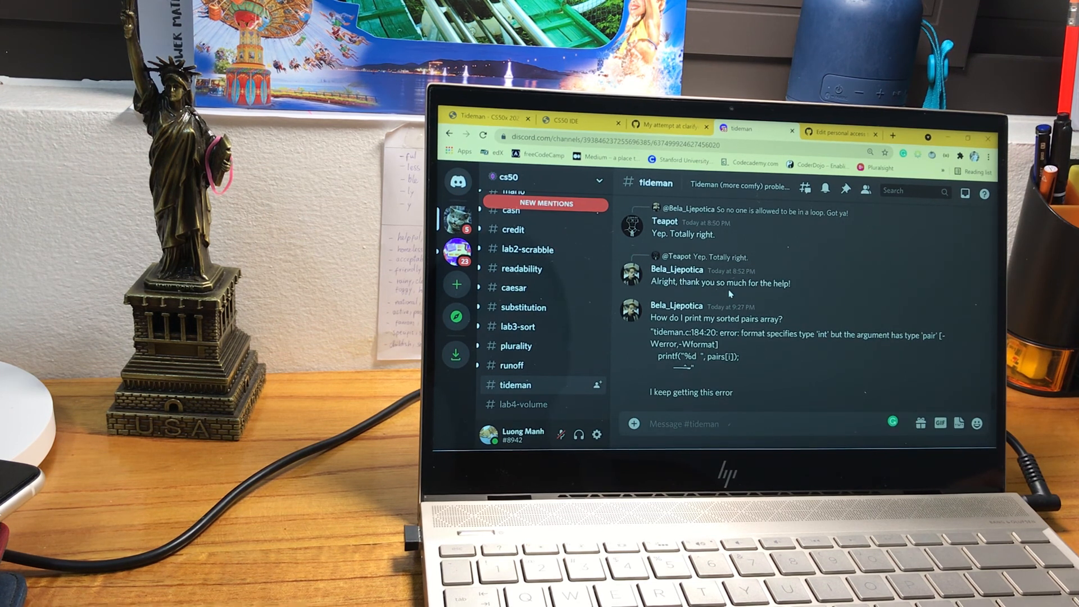